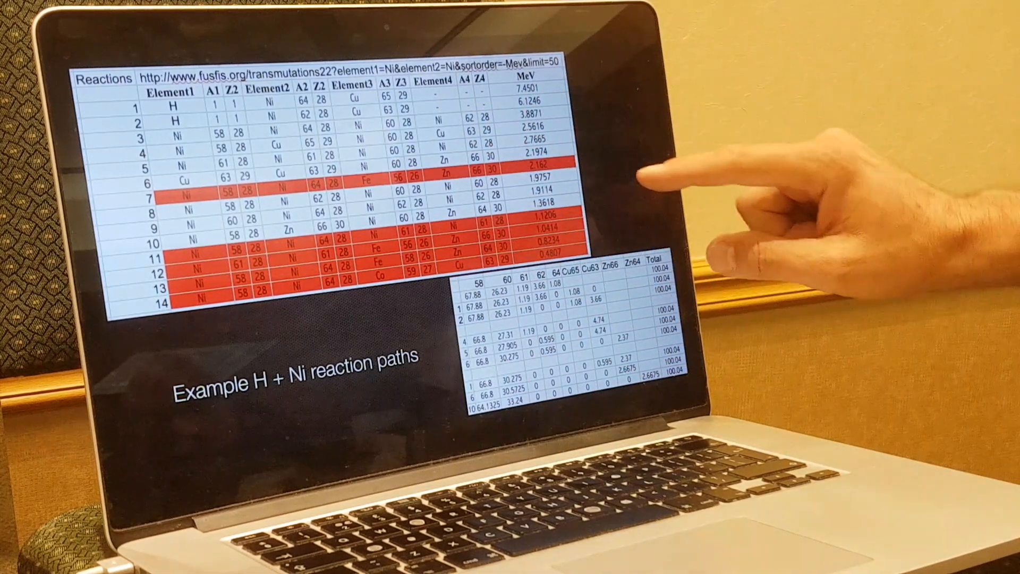
{"action": "mouse_move", "coordinate": [683, 182]}
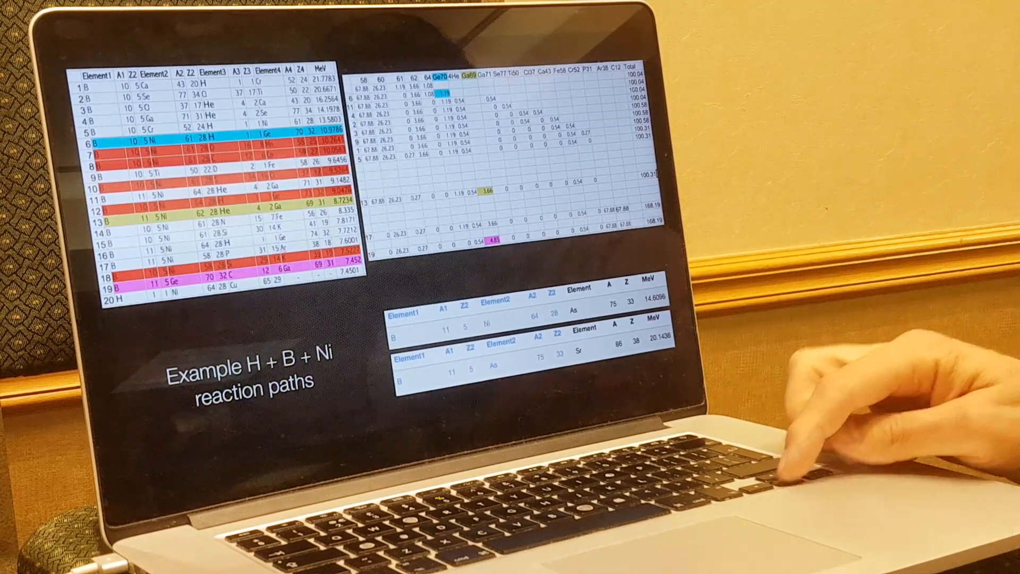
Advance the slideshow from the H + B + Ni reaction paths to the Boron Nitride with Nickel slide.
{"action": "key", "text": "right"}
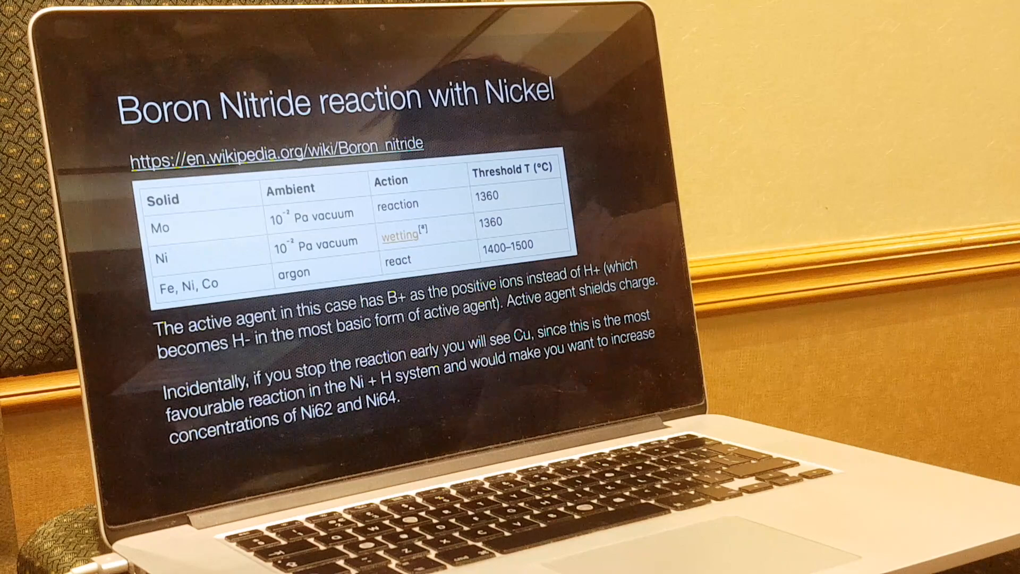